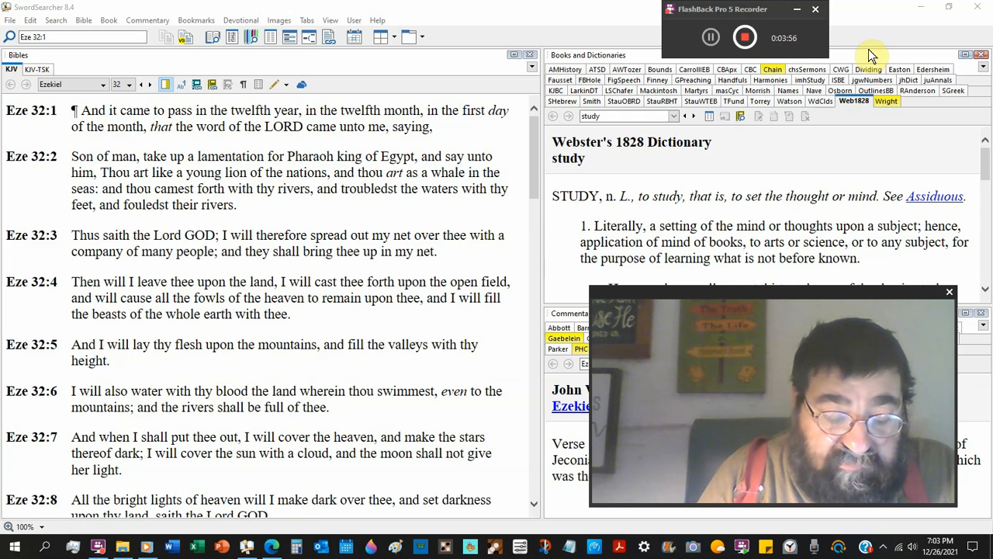
{"action": "mouse_move", "coordinate": [459, 41]}
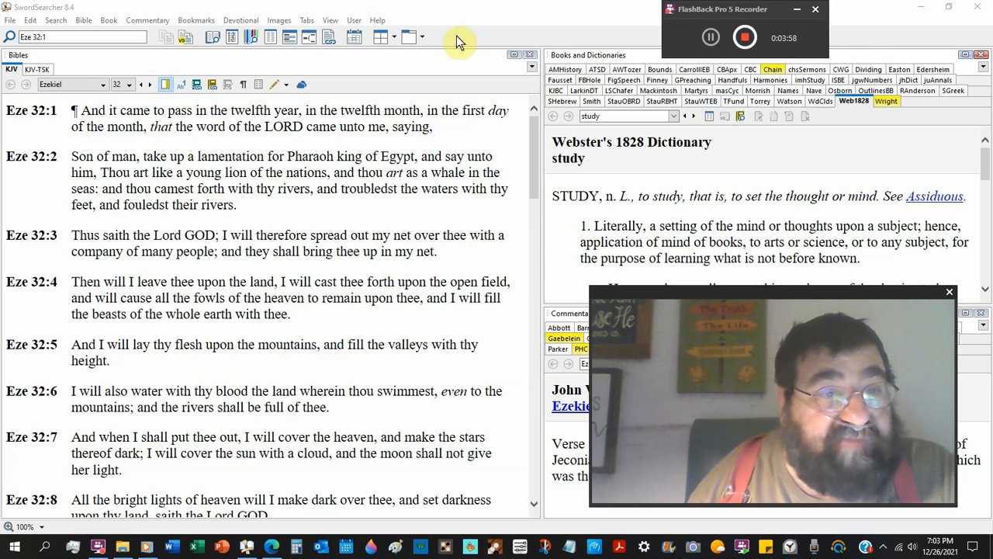
Switch the Bible pane from Ezekiel 32 to Revelation chapter 13 via the book list
{"action": "left_click", "coordinate": [99, 84]}
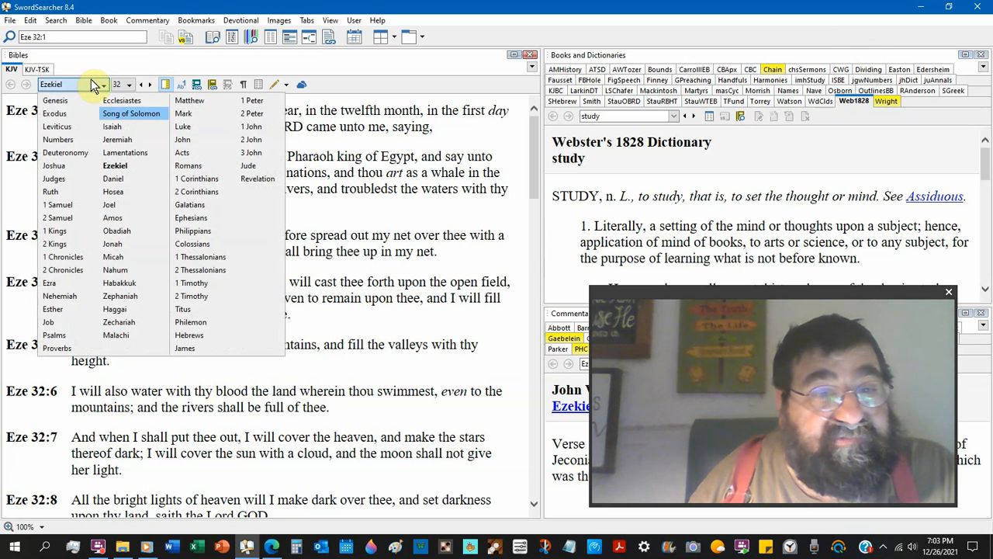
{"action": "left_click", "coordinate": [258, 179]}
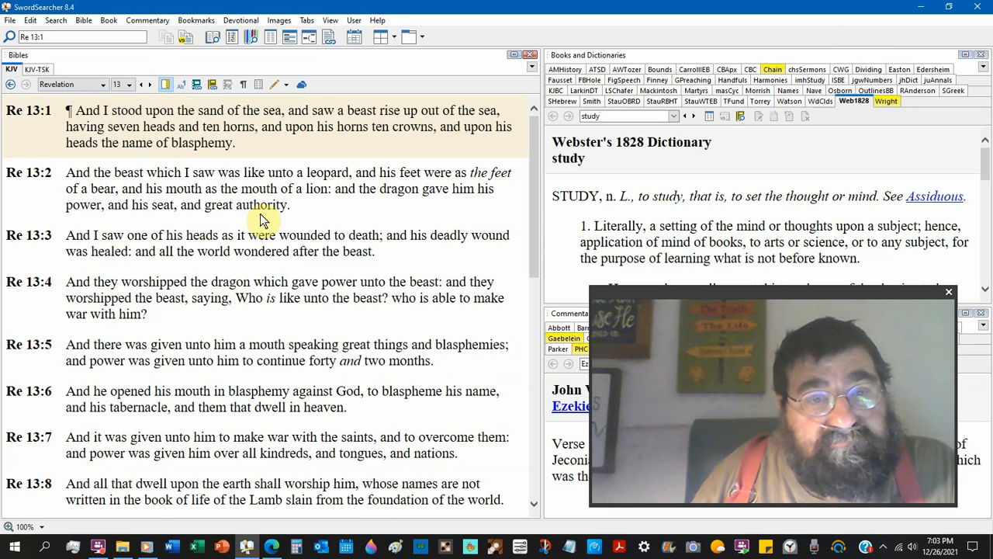
{"action": "mouse_move", "coordinate": [285, 196]}
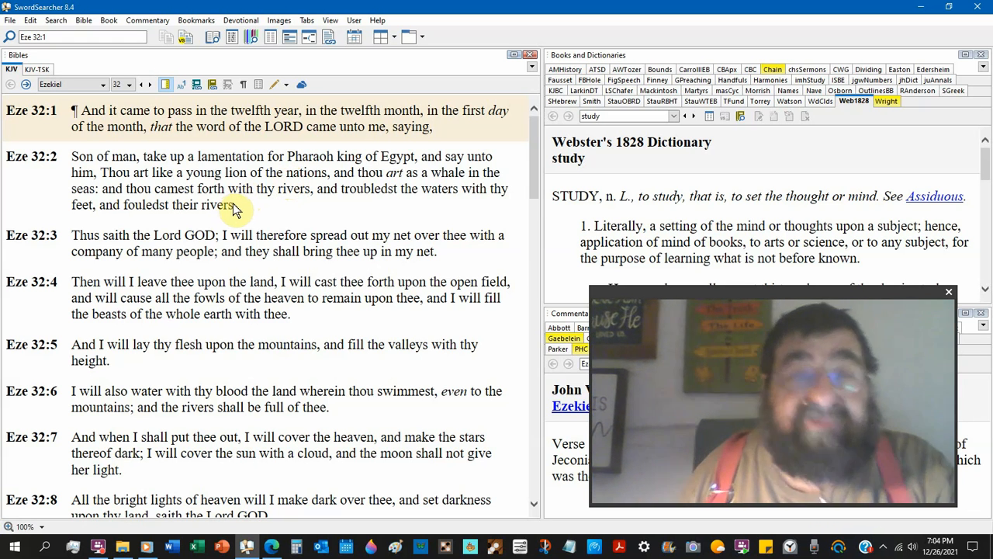
{"action": "mouse_move", "coordinate": [221, 192]}
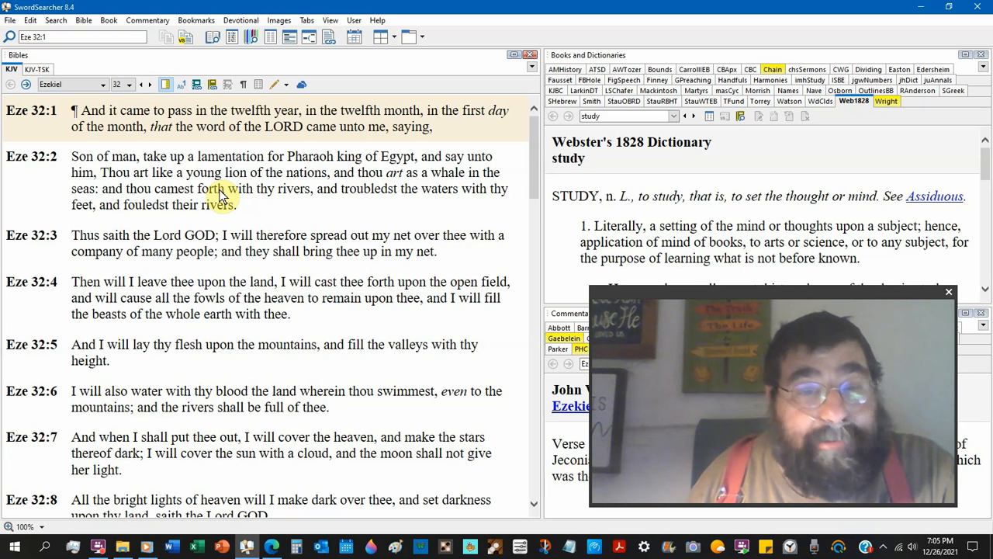
{"action": "scroll", "scroll_direction": "down", "scroll_amount": 3}
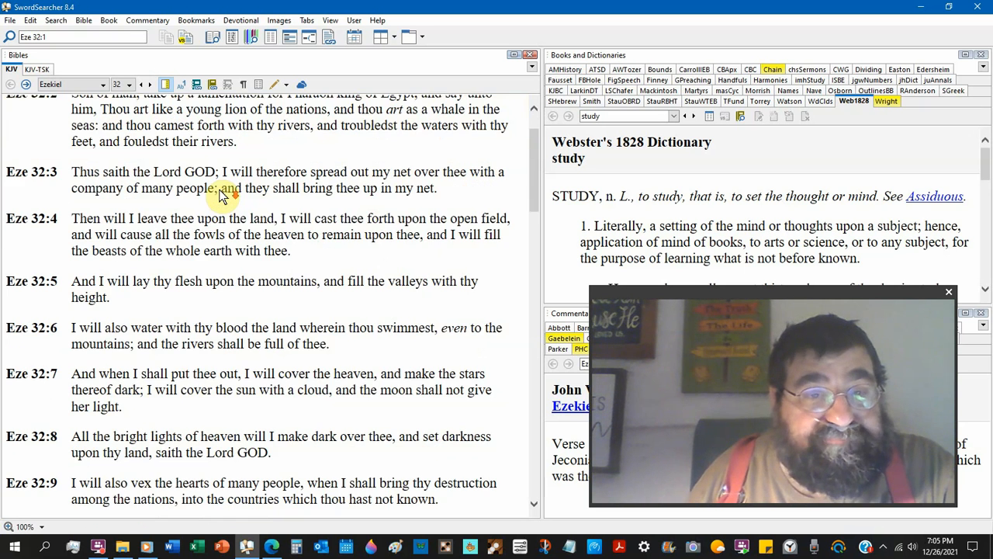
{"action": "scroll", "scroll_direction": "down", "scroll_amount": 3}
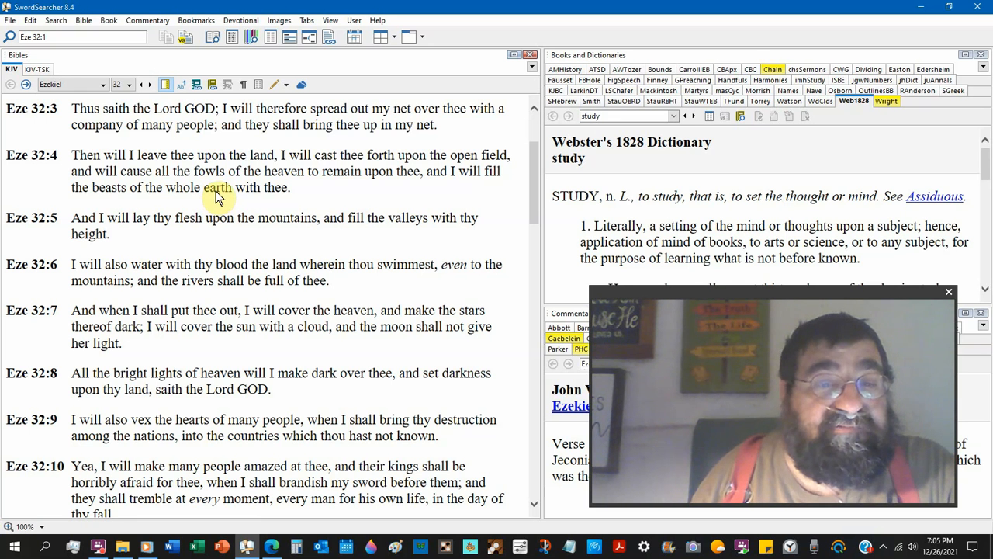
{"action": "scroll", "scroll_direction": "down", "scroll_amount": 3}
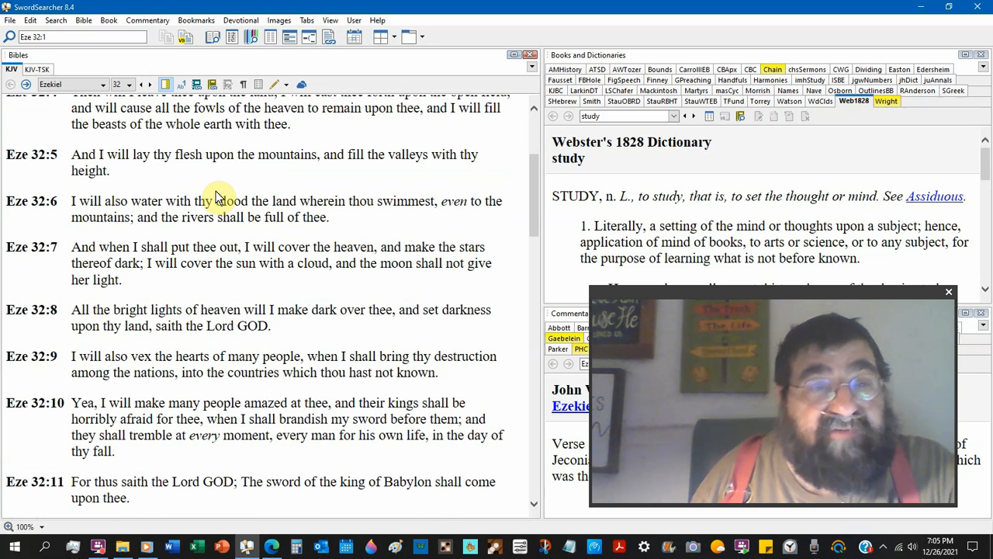
{"action": "scroll", "scroll_direction": "down", "scroll_amount": 3}
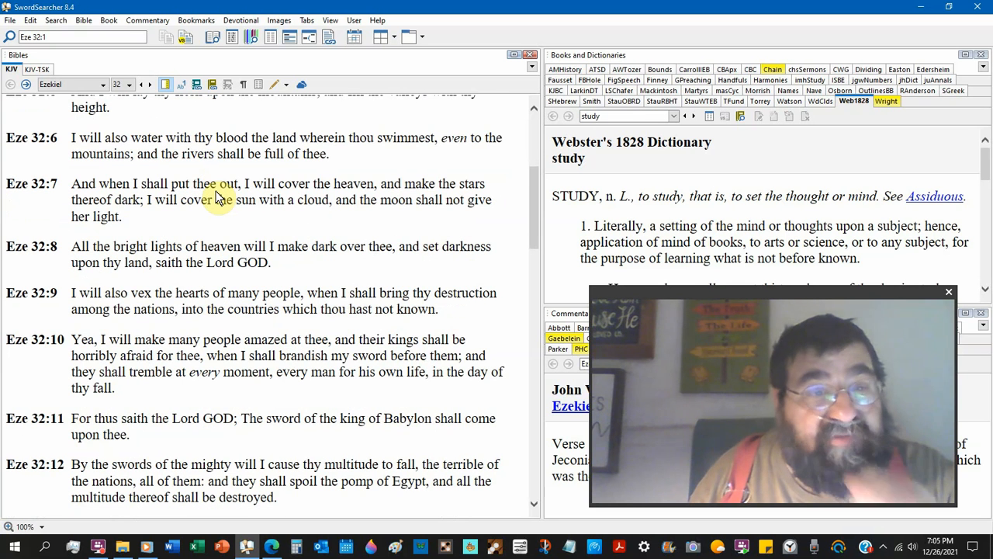
{"action": "scroll", "scroll_direction": "up", "scroll_amount": 3}
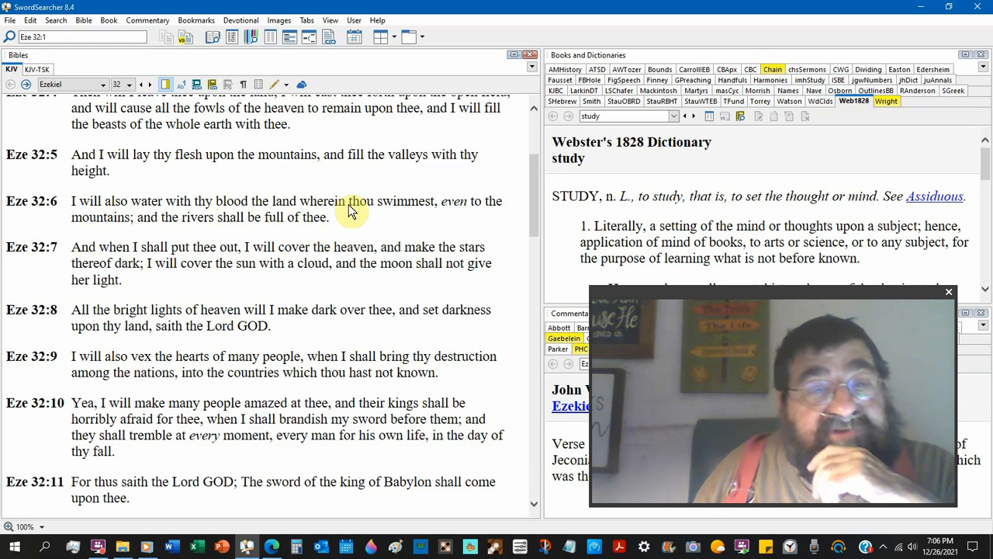
{"action": "scroll", "scroll_direction": "down", "scroll_amount": 3}
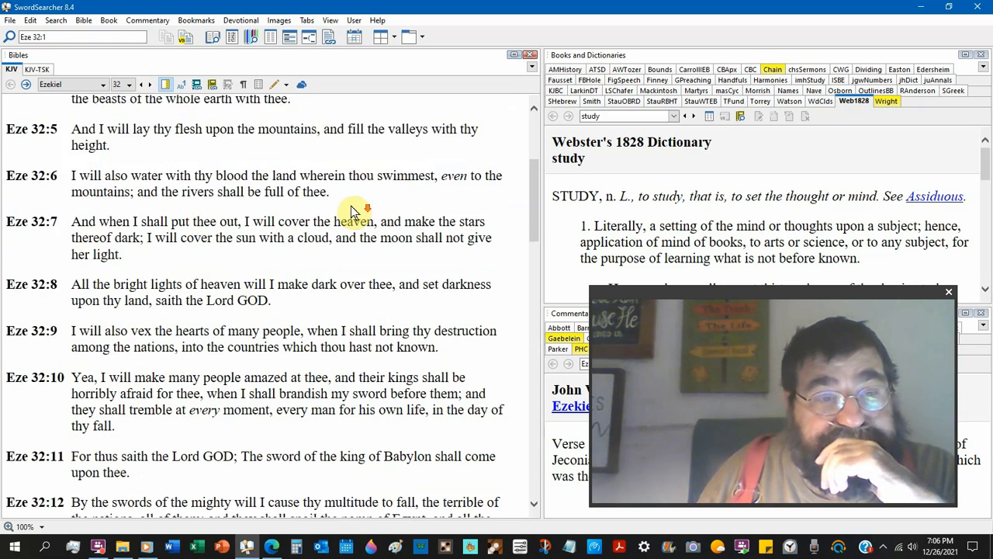
{"action": "scroll", "scroll_direction": "down", "scroll_amount": 3}
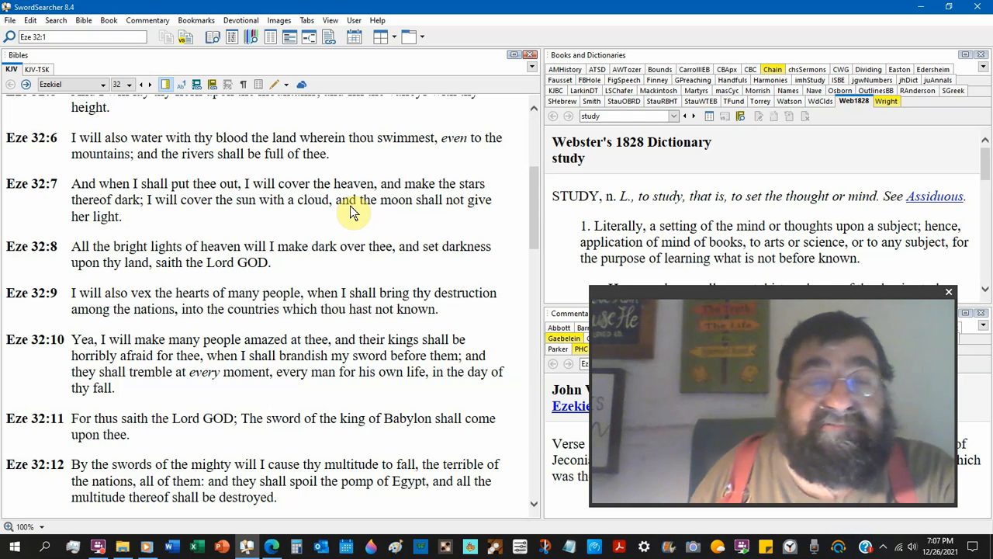
{"action": "mouse_move", "coordinate": [348, 214]}
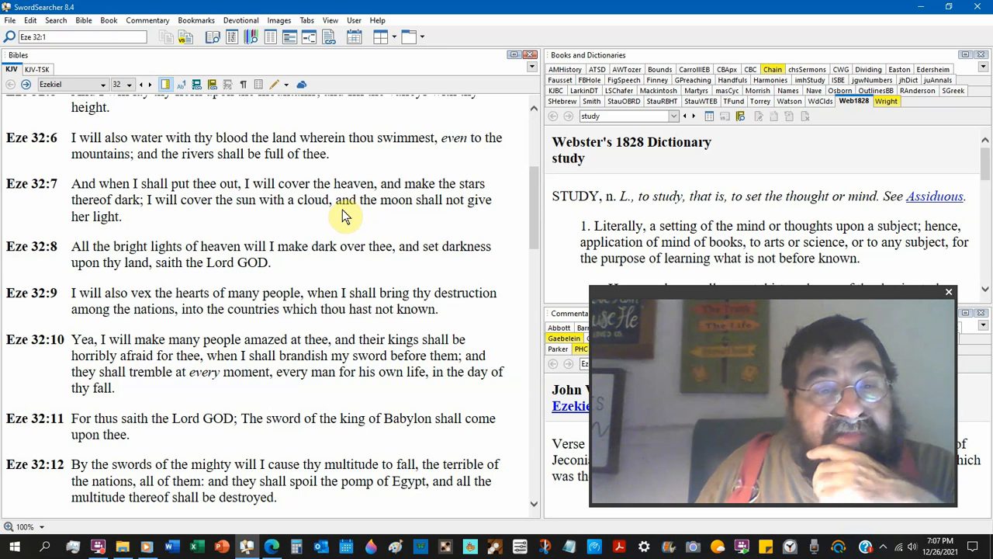
Scroll the Ezekiel 32 text down until verses 11 through 18 are in view
{"action": "scroll", "scroll_direction": "down", "scroll_amount": 3}
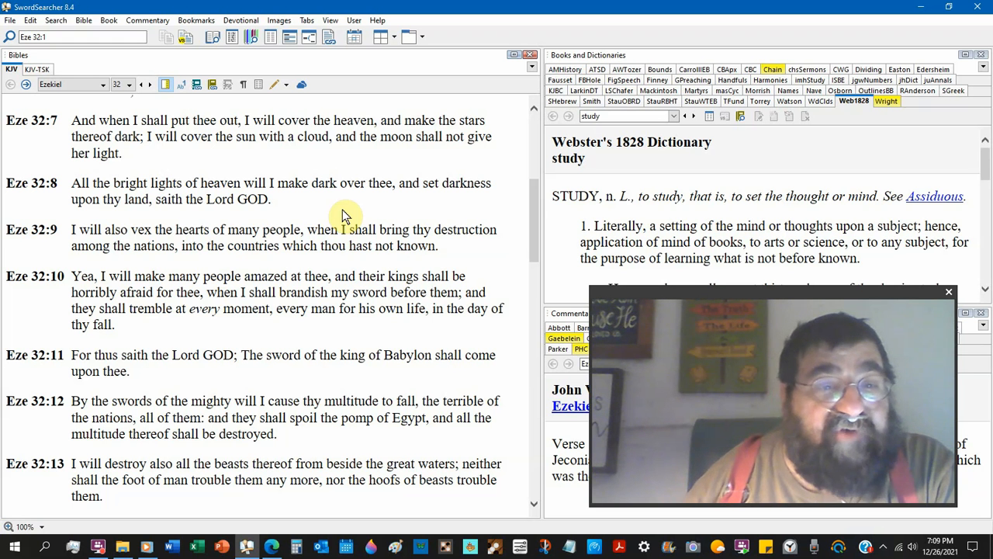
{"action": "mouse_move", "coordinate": [505, 267]}
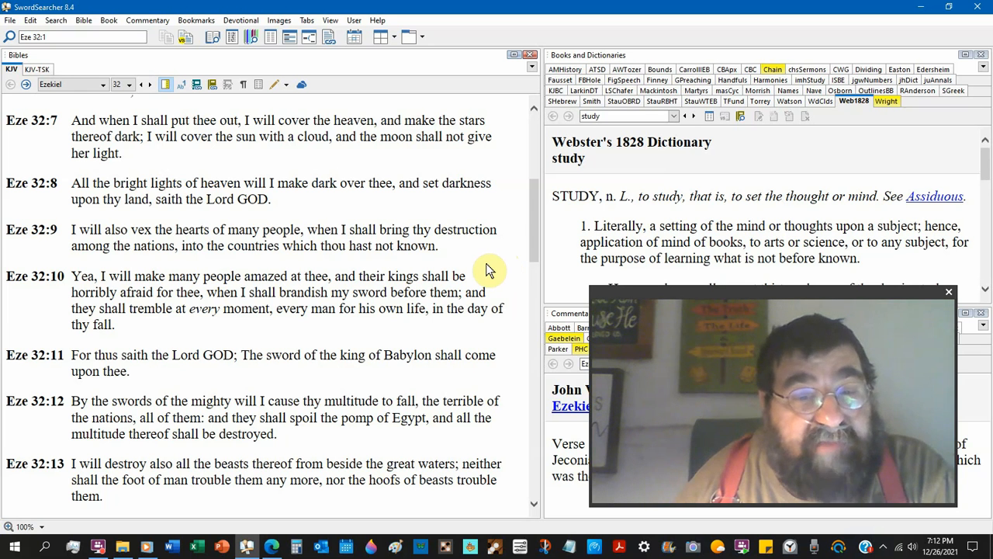
{"action": "scroll", "scroll_direction": "down", "scroll_amount": 3}
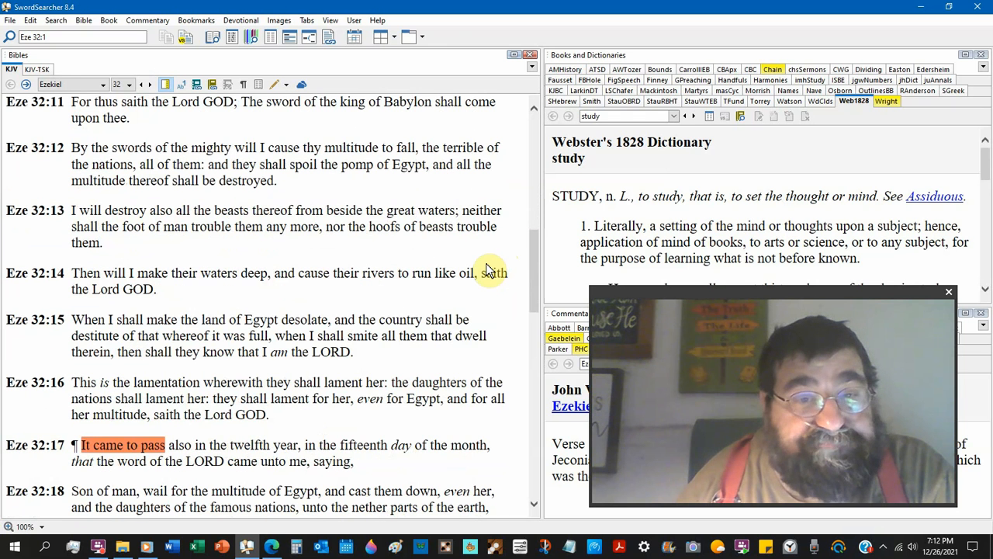